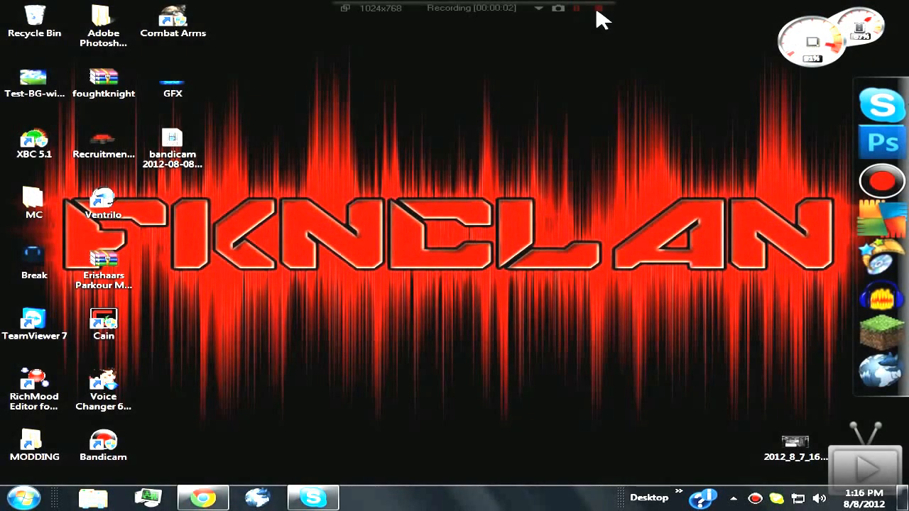
mouse_move(492, 108)
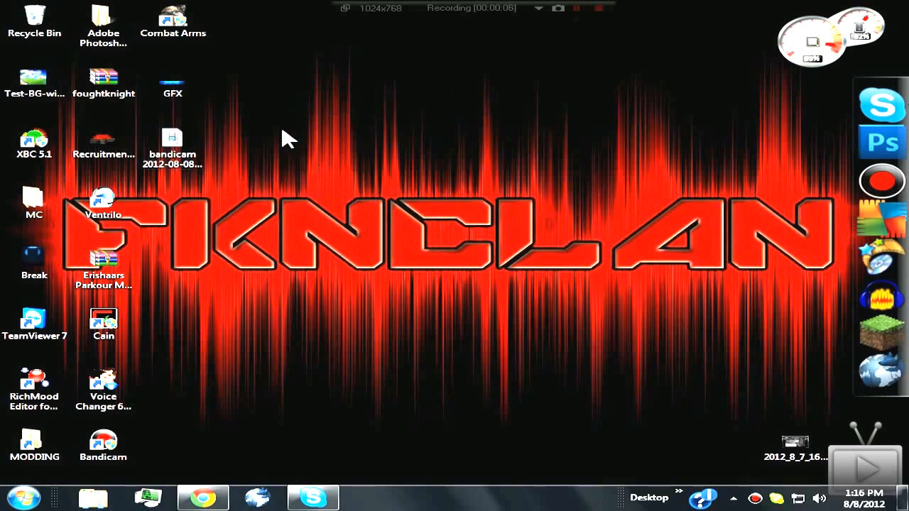
mouse_move(348, 147)
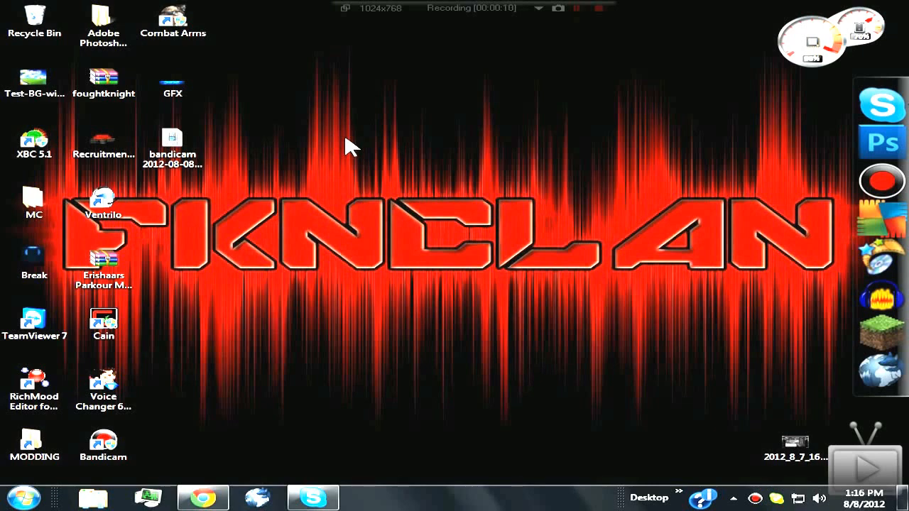
mouse_move(298, 153)
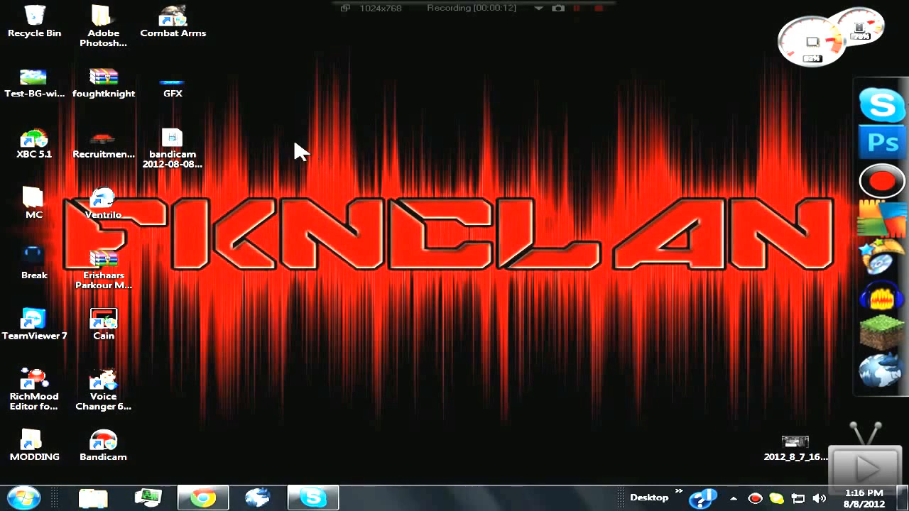
mouse_move(275, 151)
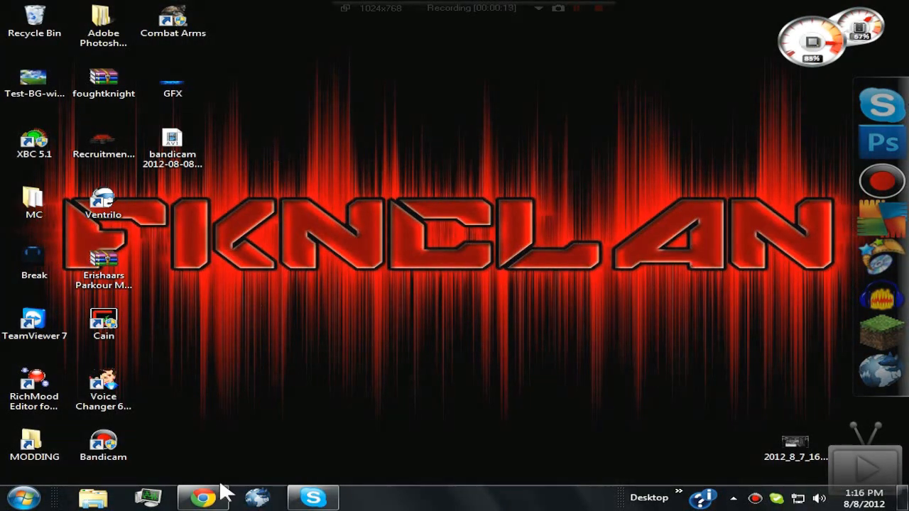
- Show the emsinstaller.info page in Chrome and scroll through its feature descriptions
left_click(201, 497)
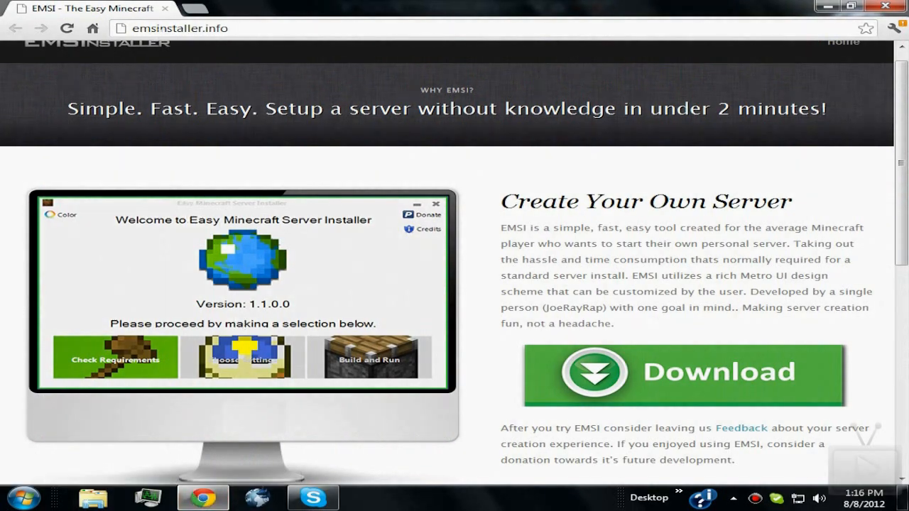
left_click(115, 359)
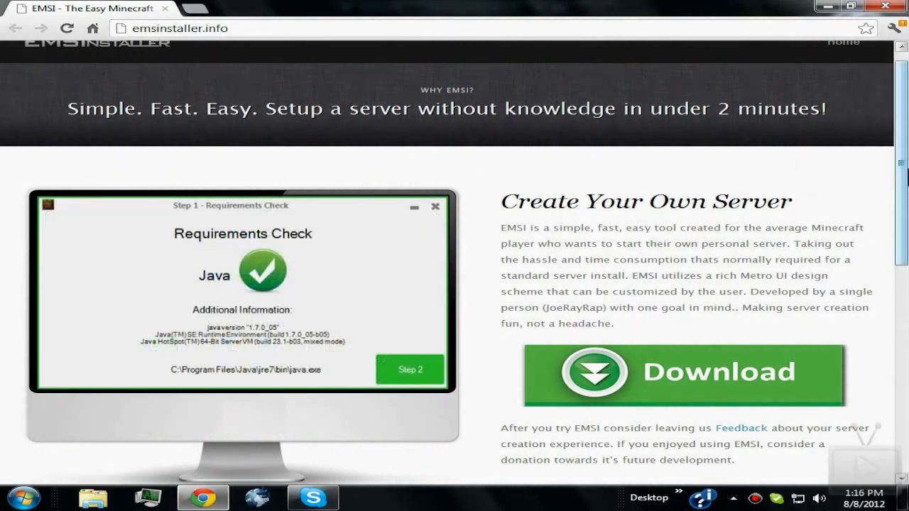
scroll("down", 3)
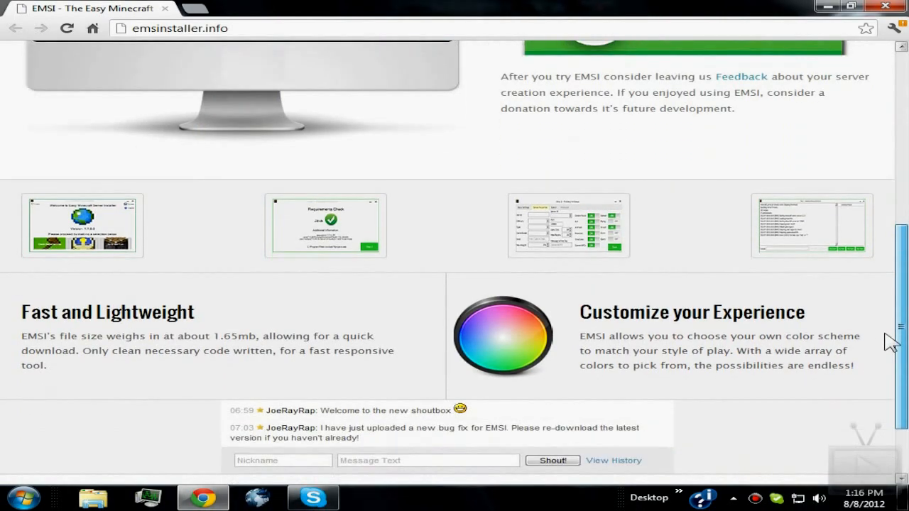
scroll("down", 3)
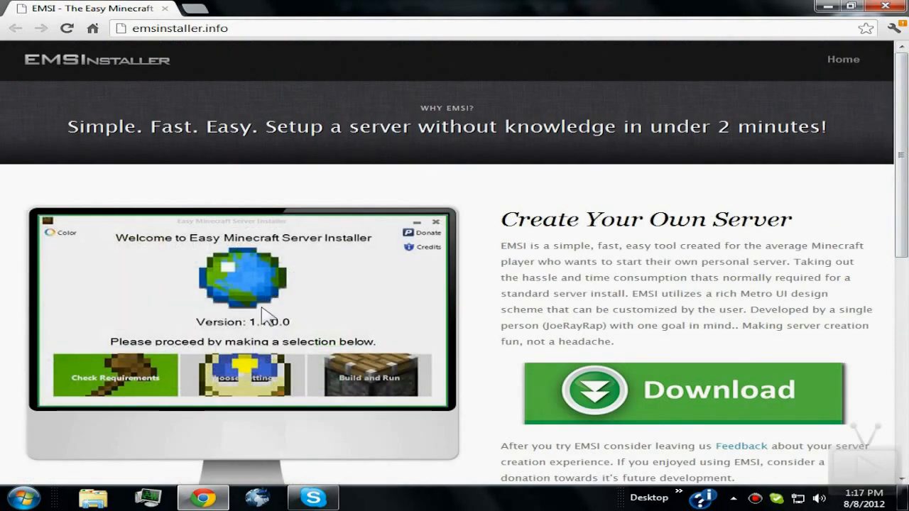
scroll("down", 3)
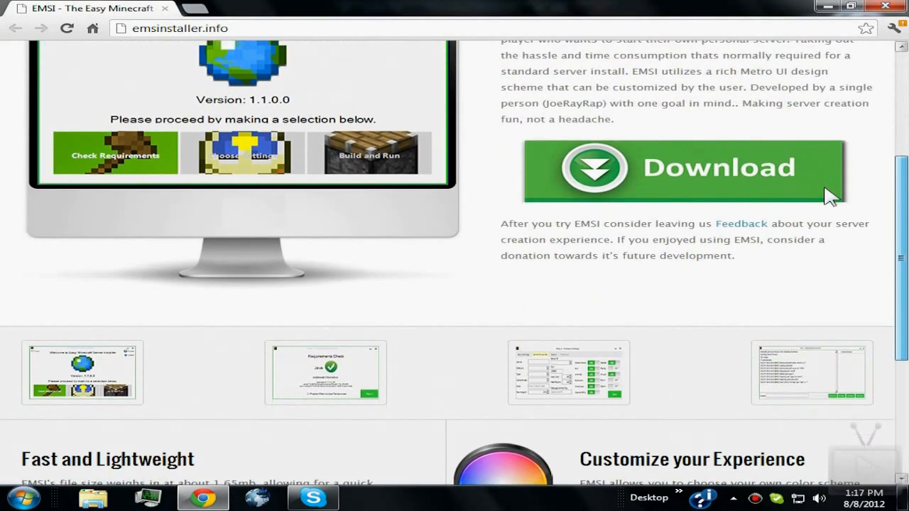
scroll("down", 3)
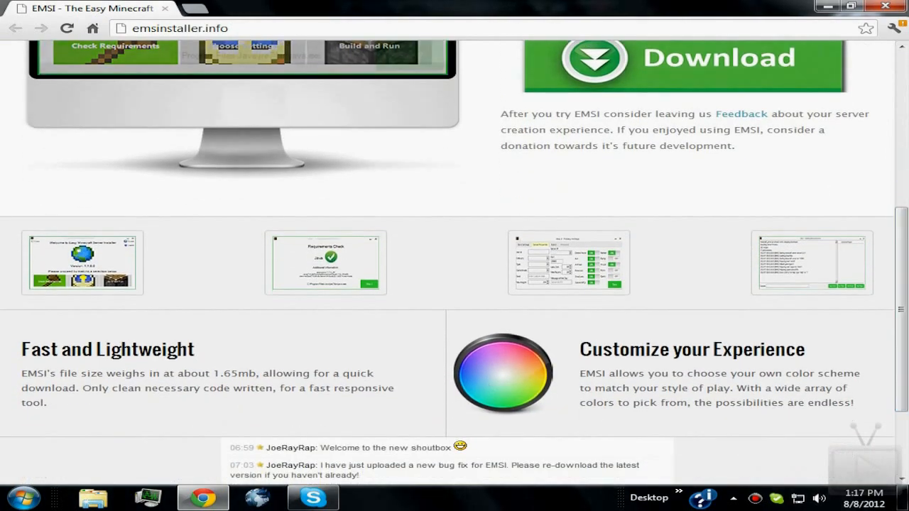
scroll("down", 3)
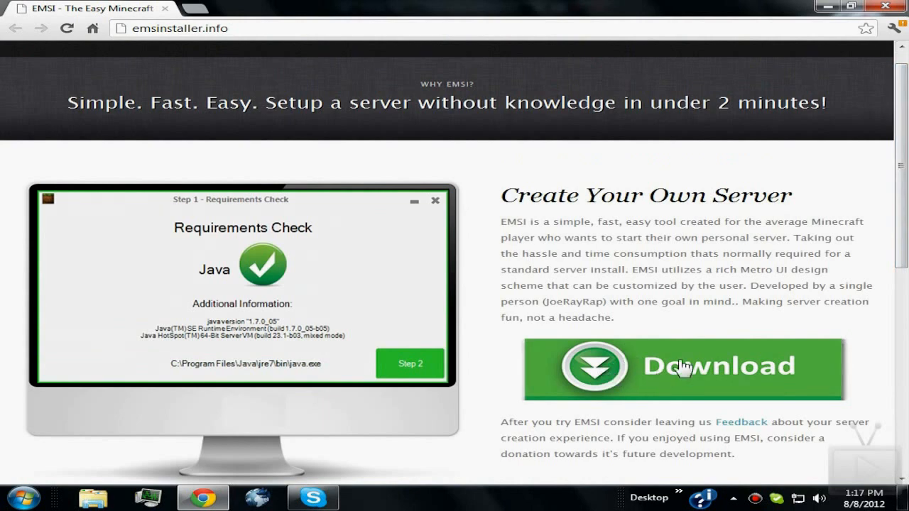
- Download the EMSI zip from the green Download button and keep the flagged file
left_click(410, 364)
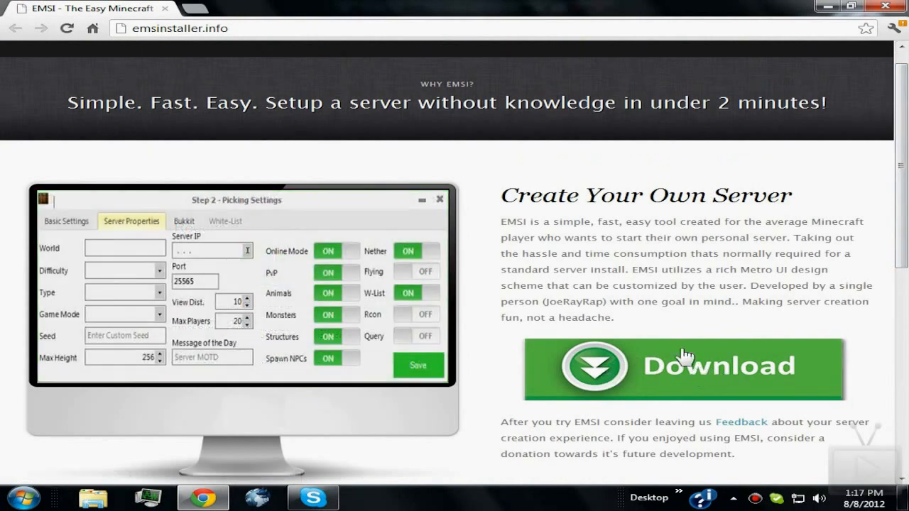
left_click(682, 368)
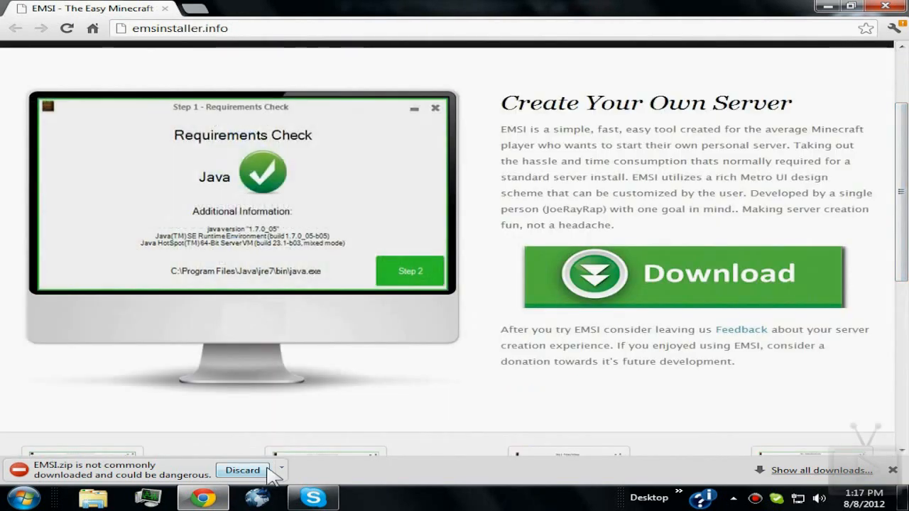
left_click(282, 470)
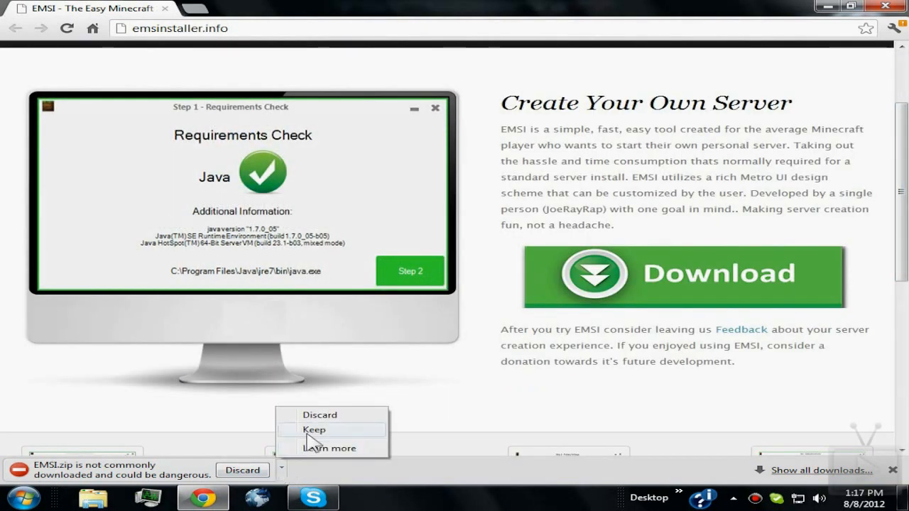
left_click(313, 430)
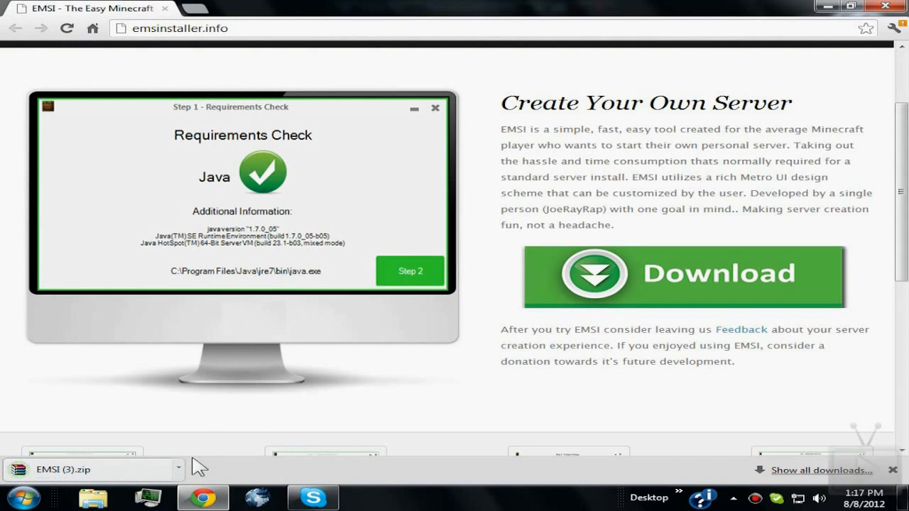
left_click(410, 271)
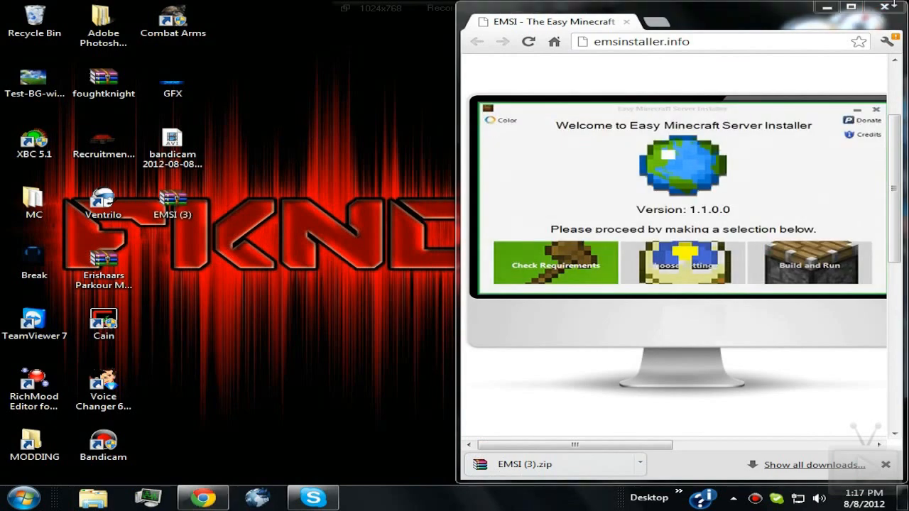
mouse_move(254, 151)
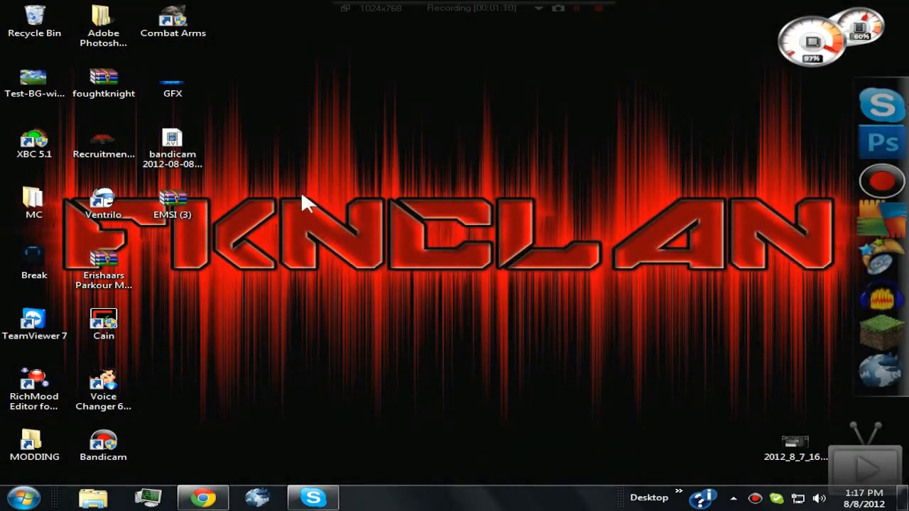
- Create a desktop folder named SERVER and open Extract files for EMSI (3)
right_click(306, 202)
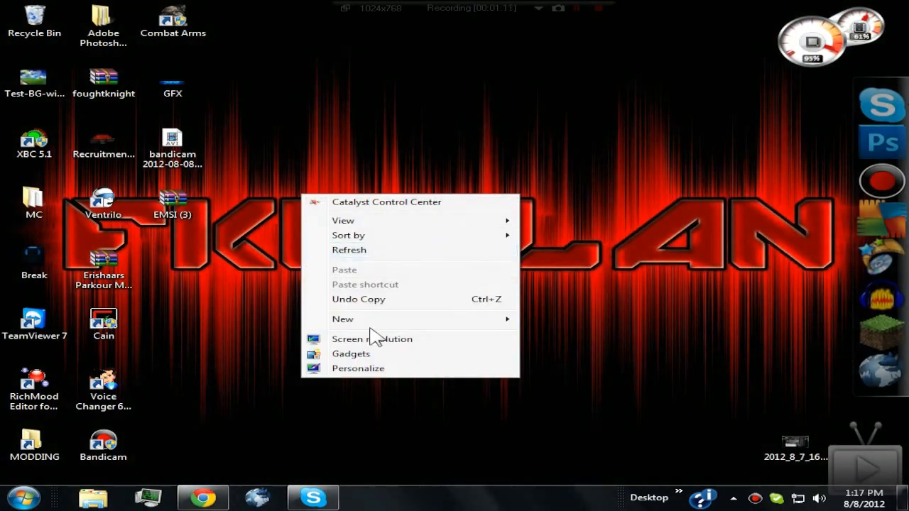
mouse_move(343, 319)
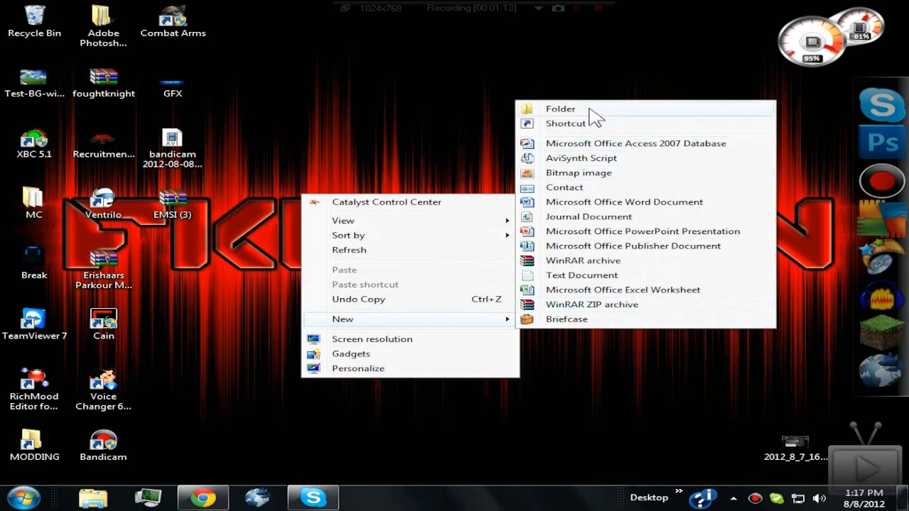
left_click(561, 109)
type("SERVER")
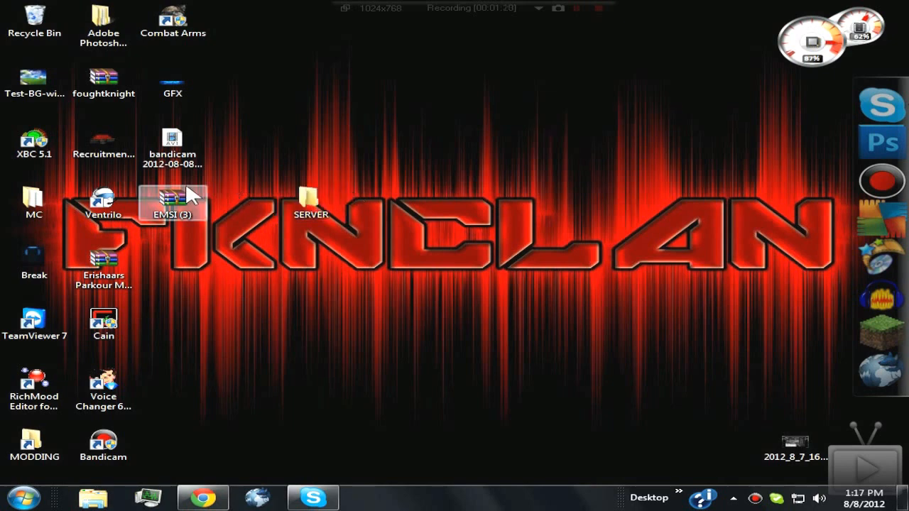
right_click(171, 202)
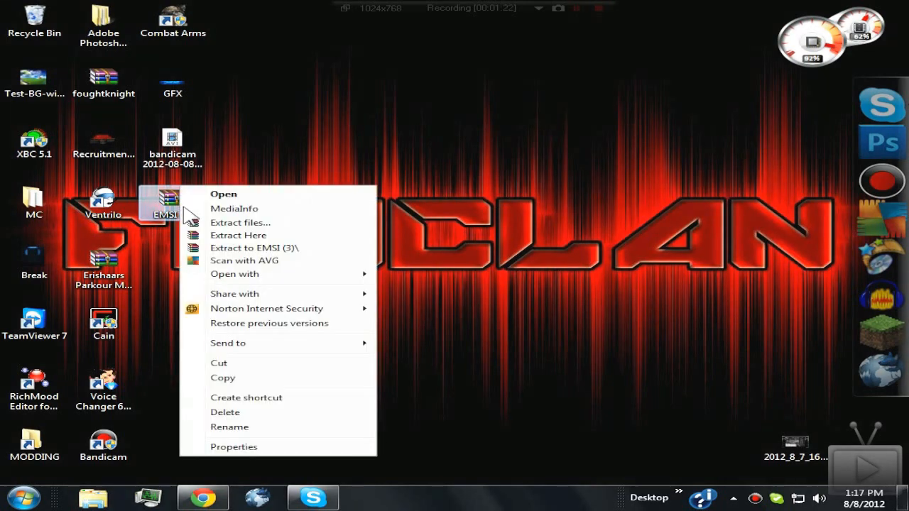
left_click(254, 248)
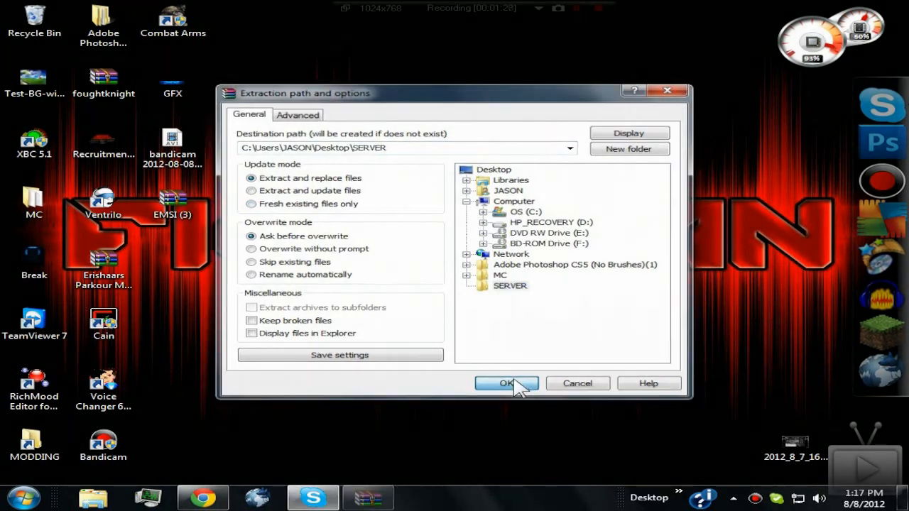
- Confirm WinRAR extraction with the destination left as Desktop\SERVER
left_click(506, 383)
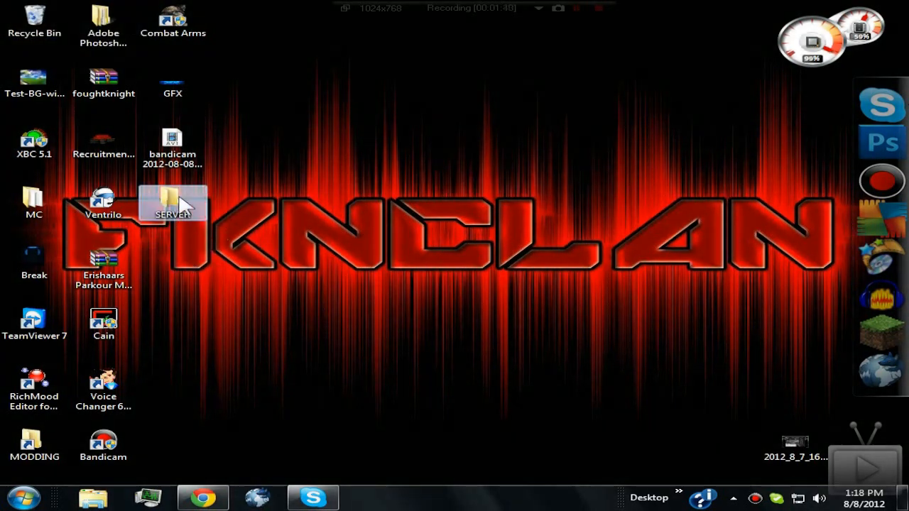
- Open the SERVER folder and launch EMSI.exe
double_click(173, 202)
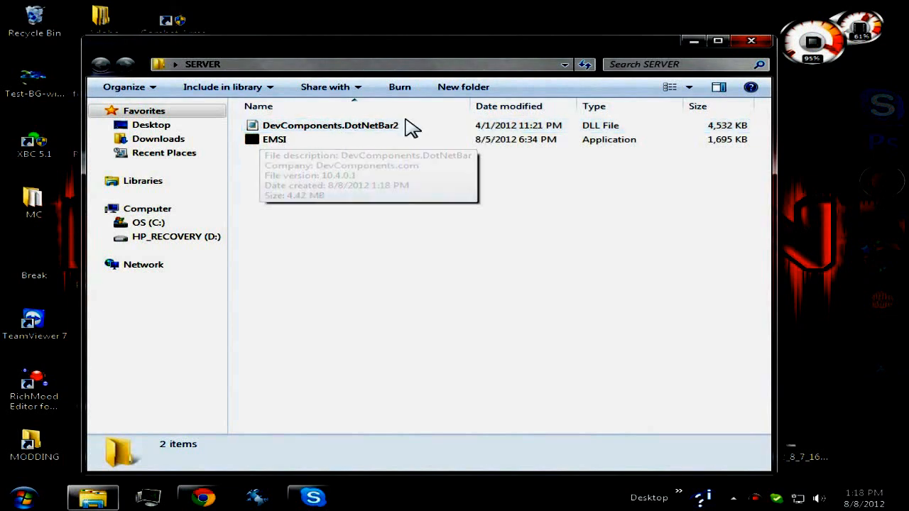
left_click(274, 140)
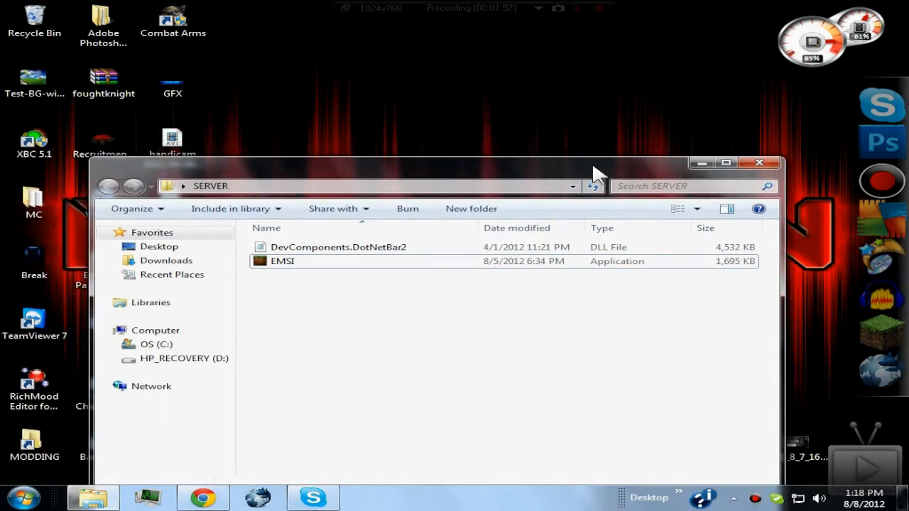
mouse_move(369, 270)
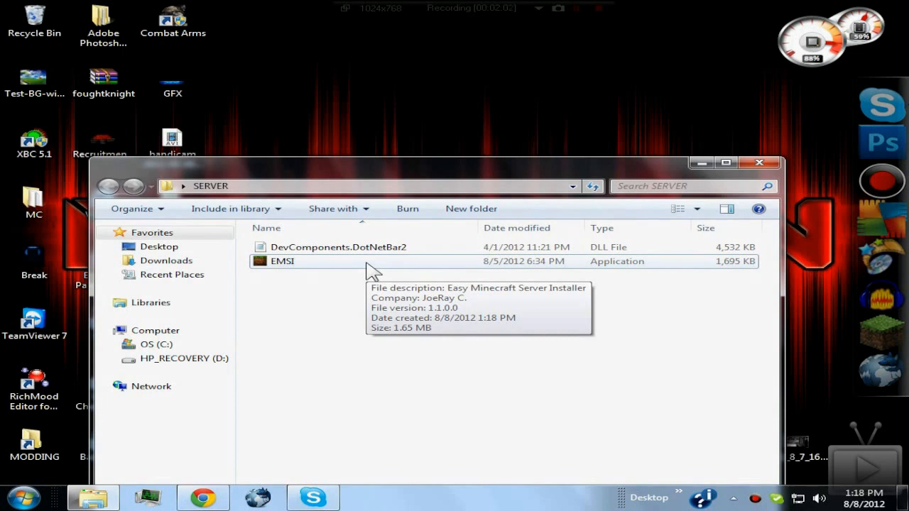
double_click(282, 260)
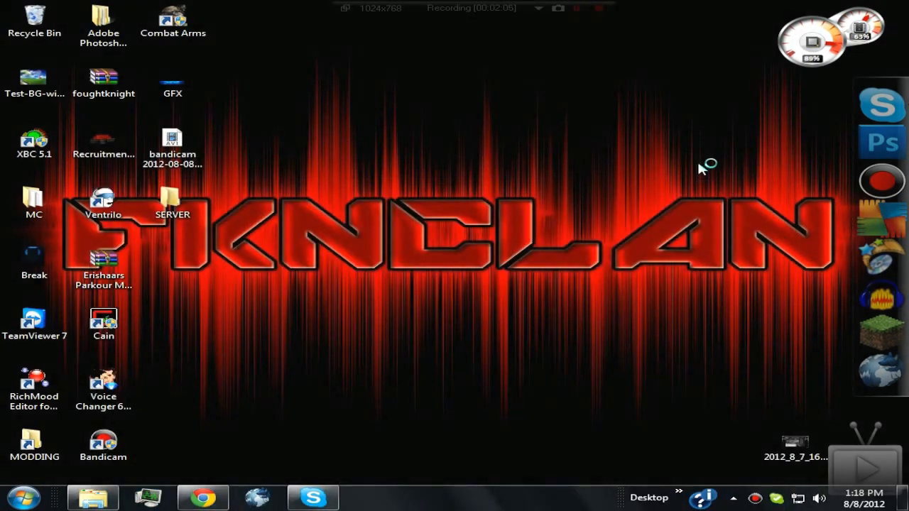
mouse_move(595, 170)
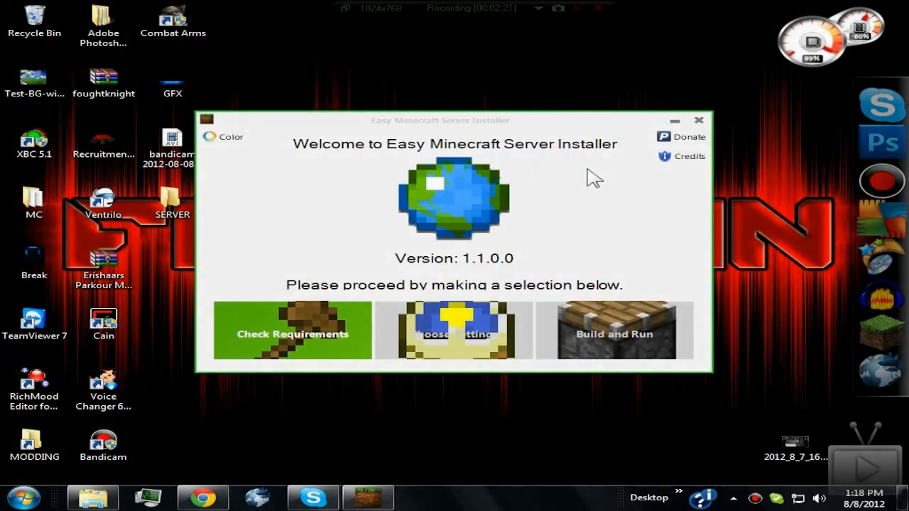
mouse_move(359, 118)
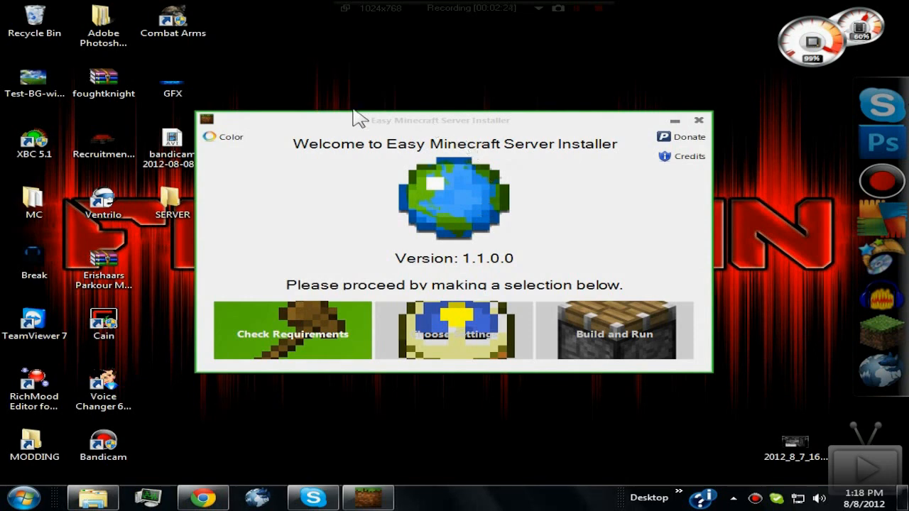
mouse_move(485, 269)
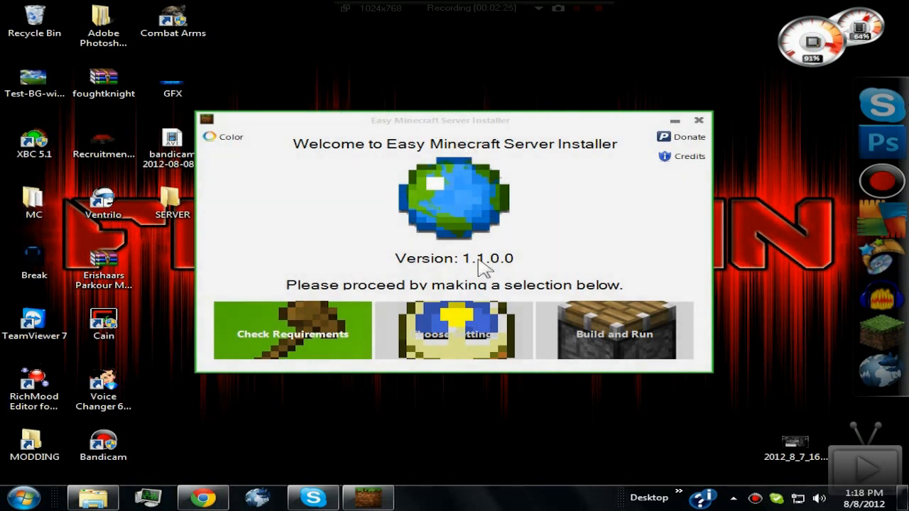
mouse_move(624, 227)
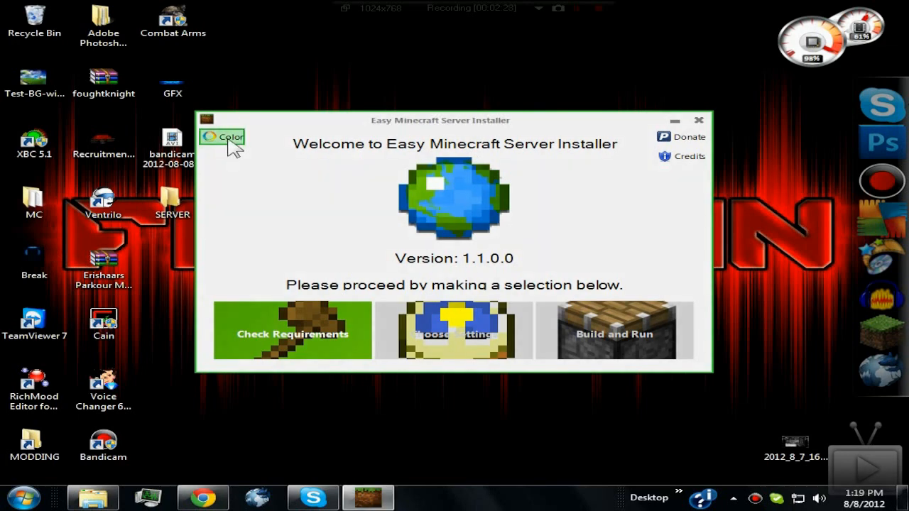
- Set the EMSI theme colour to the light-blue swatch and move the window up and right
left_click(223, 137)
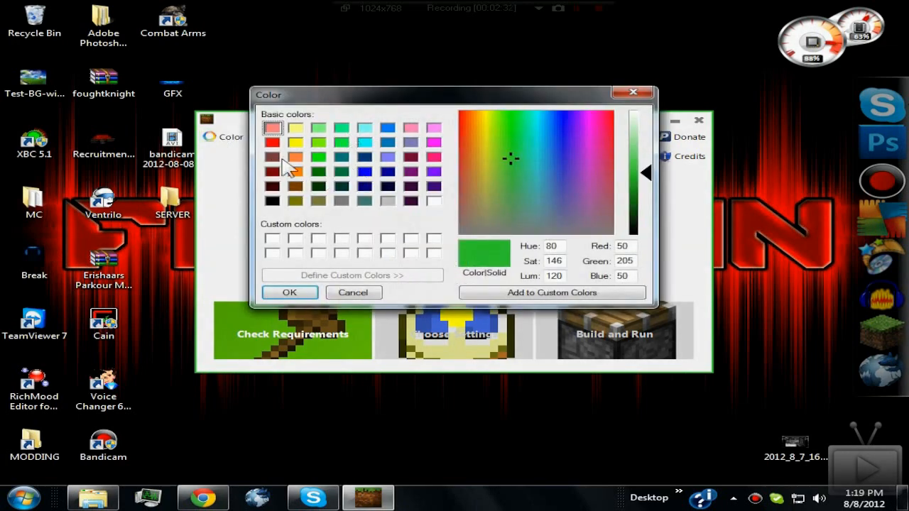
left_click(296, 142)
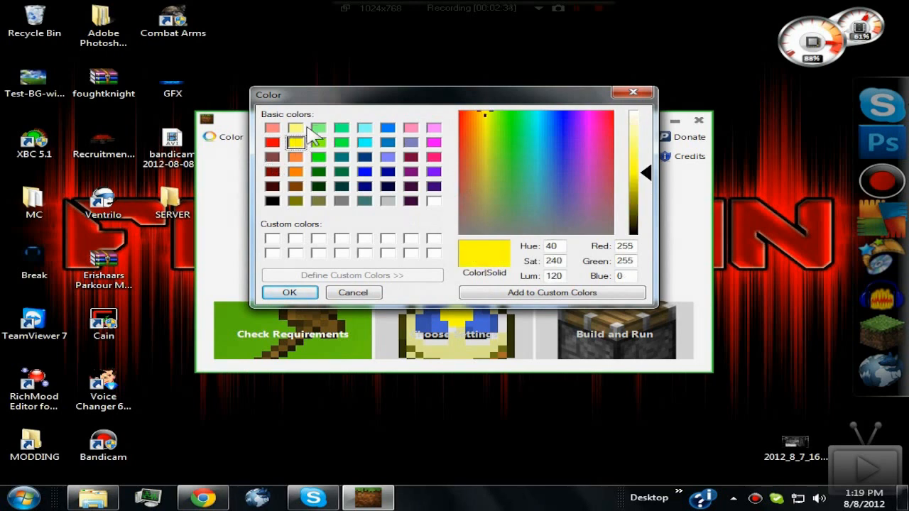
left_click(365, 129)
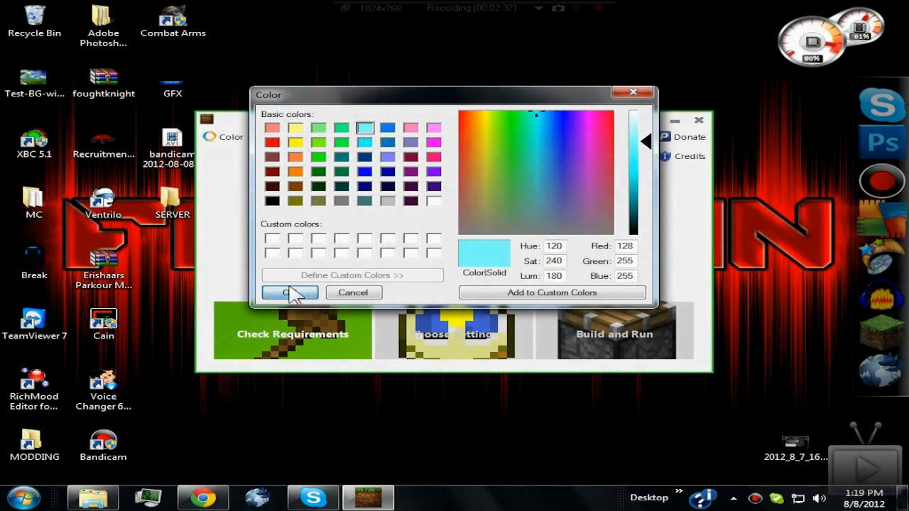
left_click(290, 293)
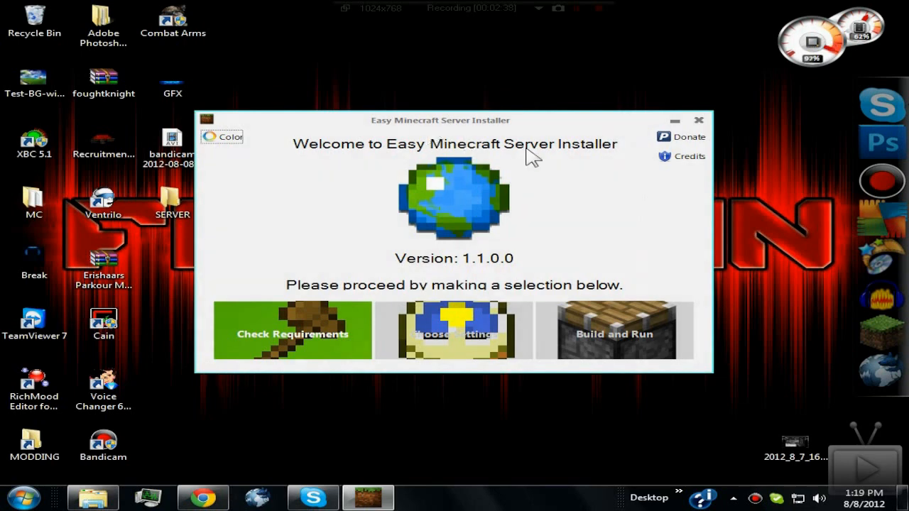
mouse_move(715, 114)
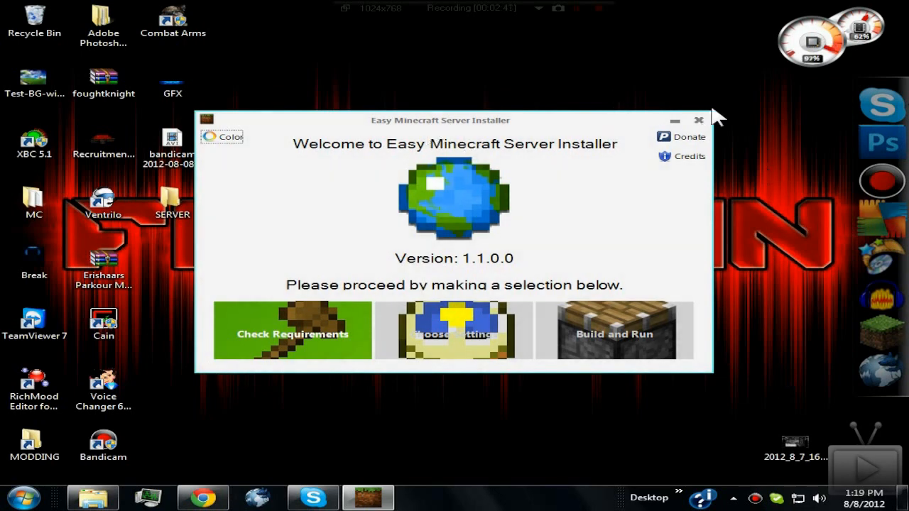
left_click_drag(440, 119, 482, 240)
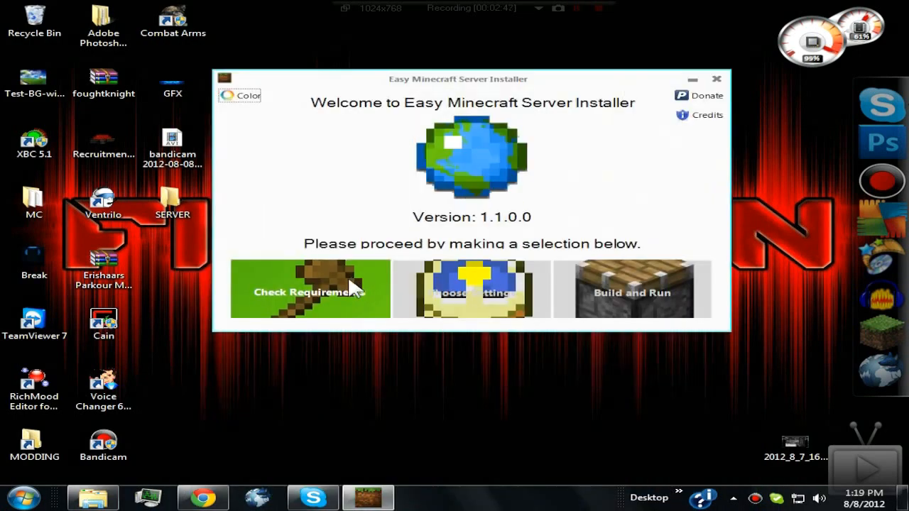
- Run Check Requirements so Java shows as installed with its path
left_click(716, 79)
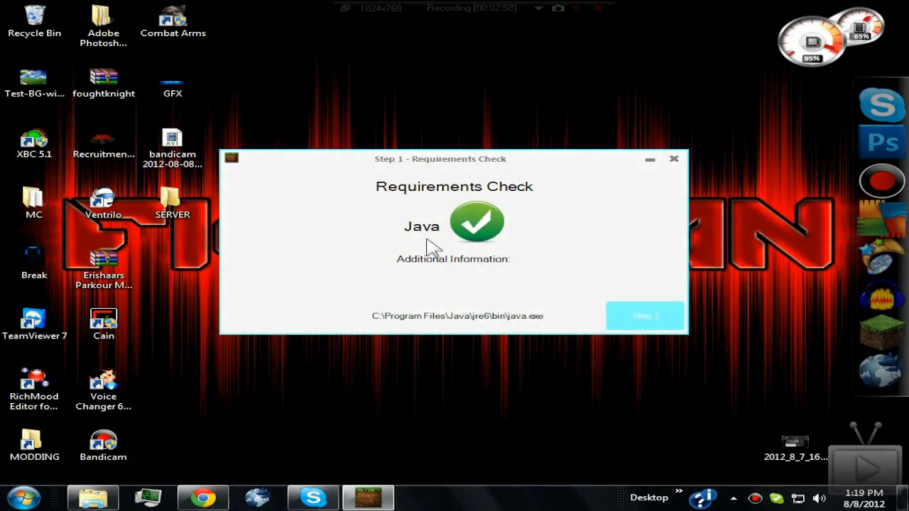
mouse_move(611, 355)
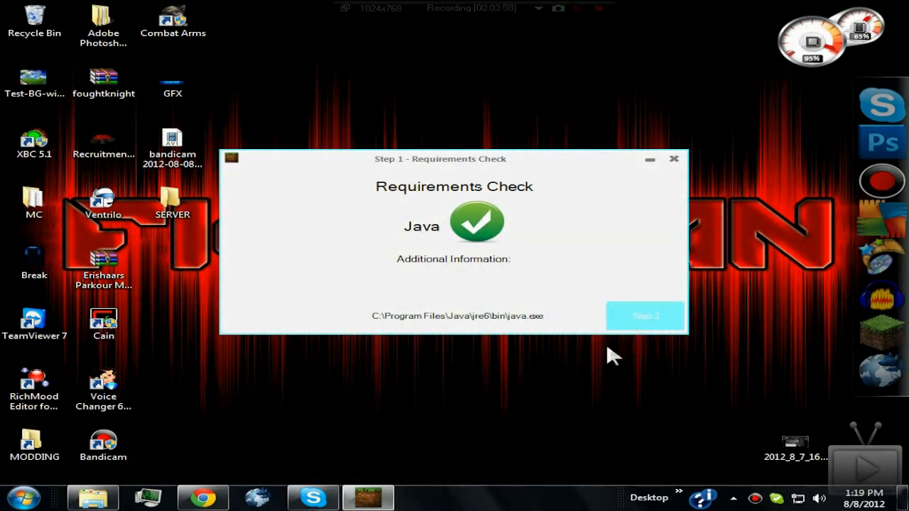
mouse_move(618, 380)
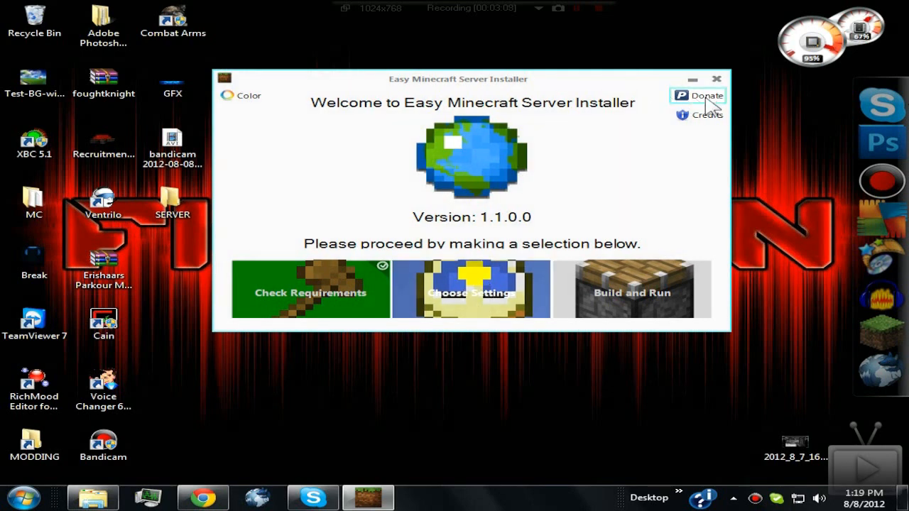
mouse_move(624, 134)
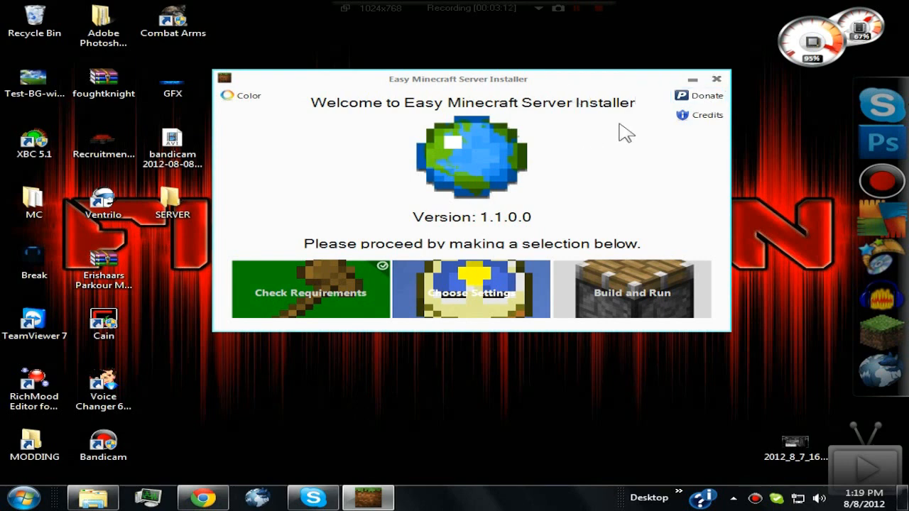
mouse_move(334, 203)
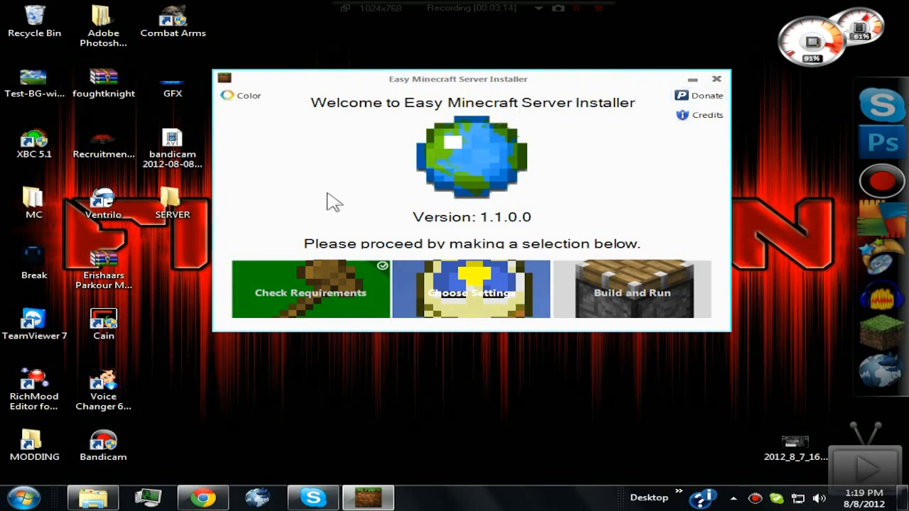
mouse_move(487, 263)
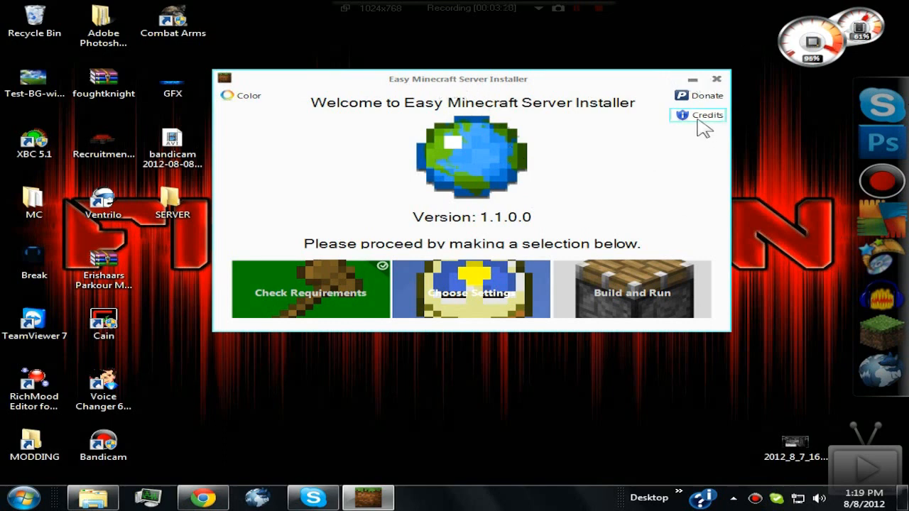
mouse_move(625, 103)
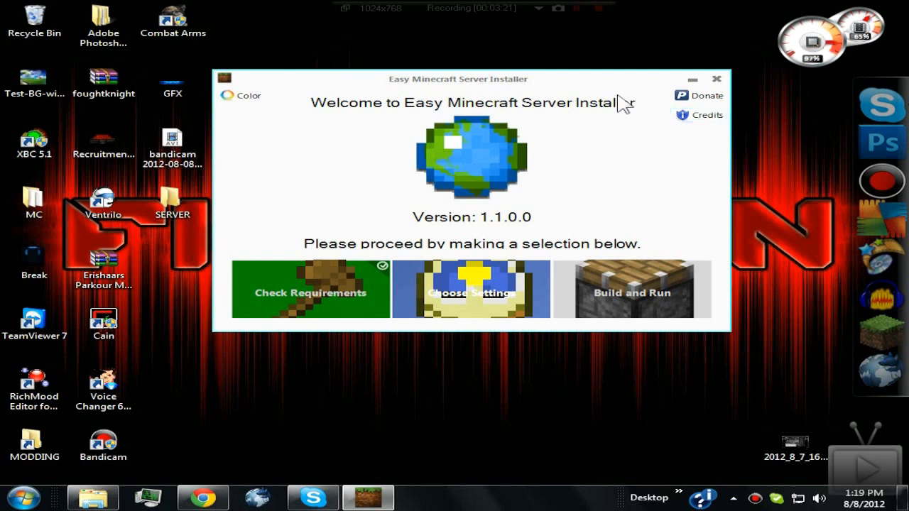
mouse_move(686, 178)
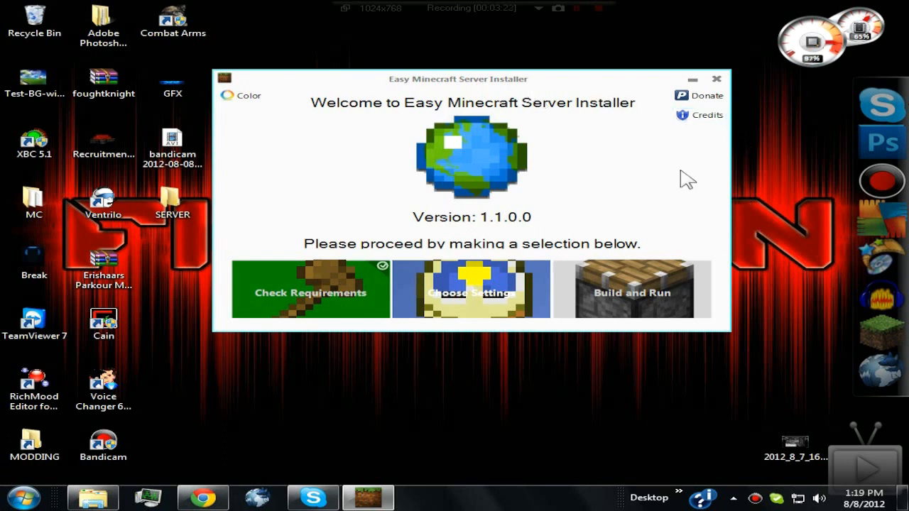
mouse_move(728, 187)
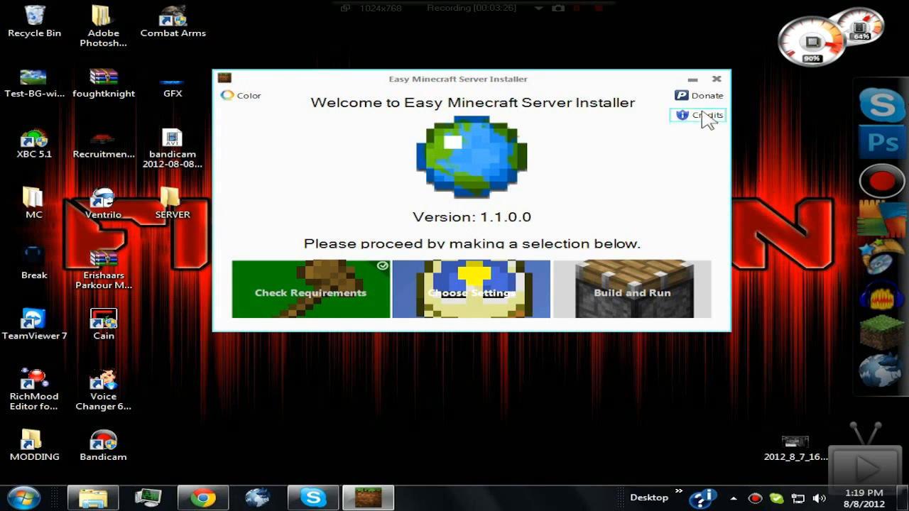
mouse_move(470, 295)
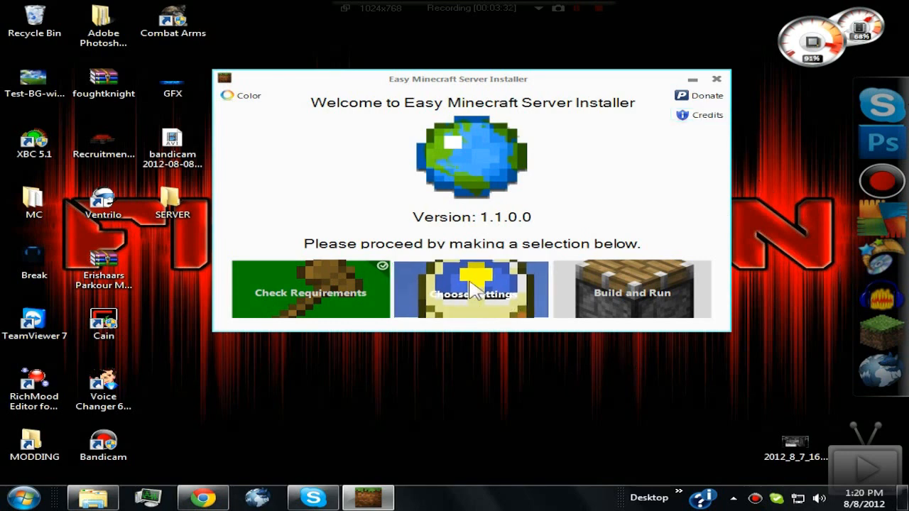
- Open Step 2 settings, read the CraftBukkit info, and tick Enable CraftBukkit
left_click(471, 293)
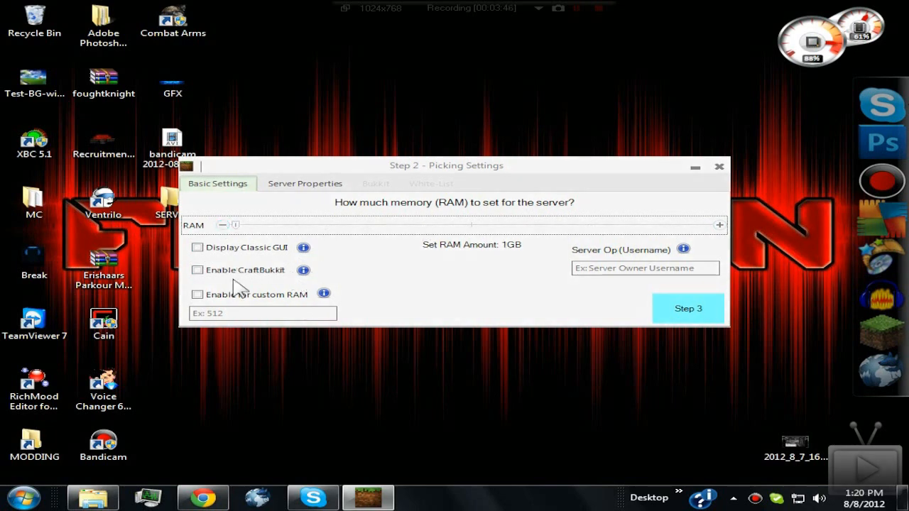
left_click(303, 270)
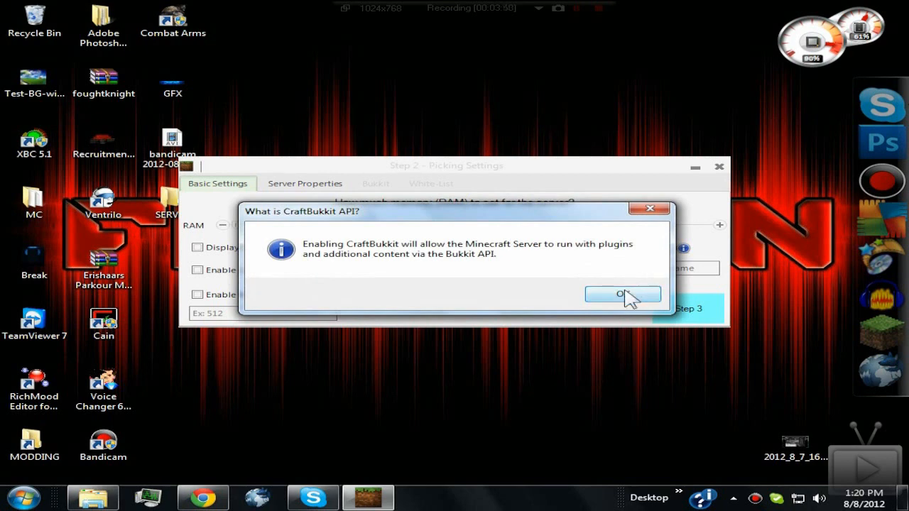
left_click(623, 294)
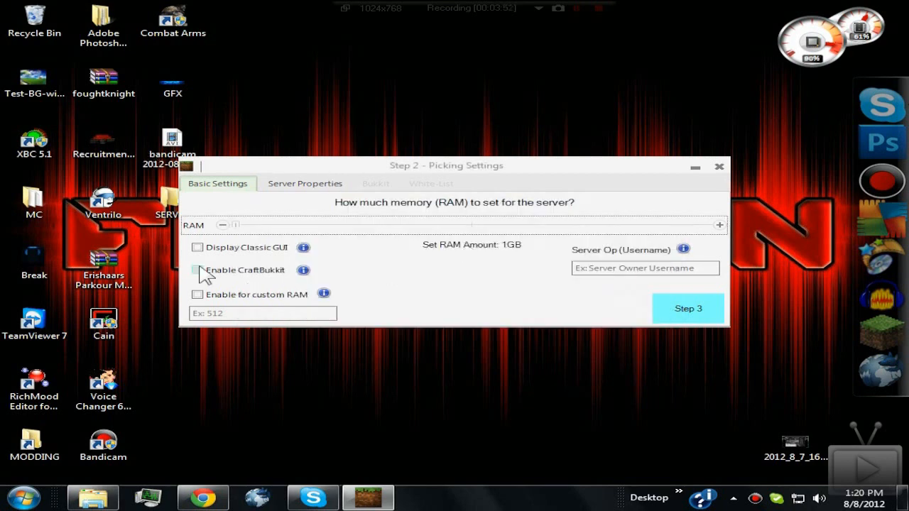
left_click(197, 270)
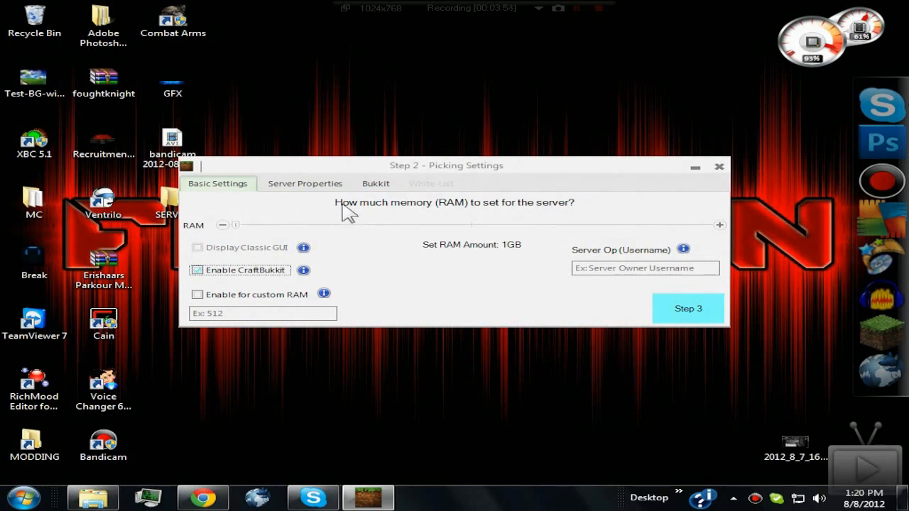